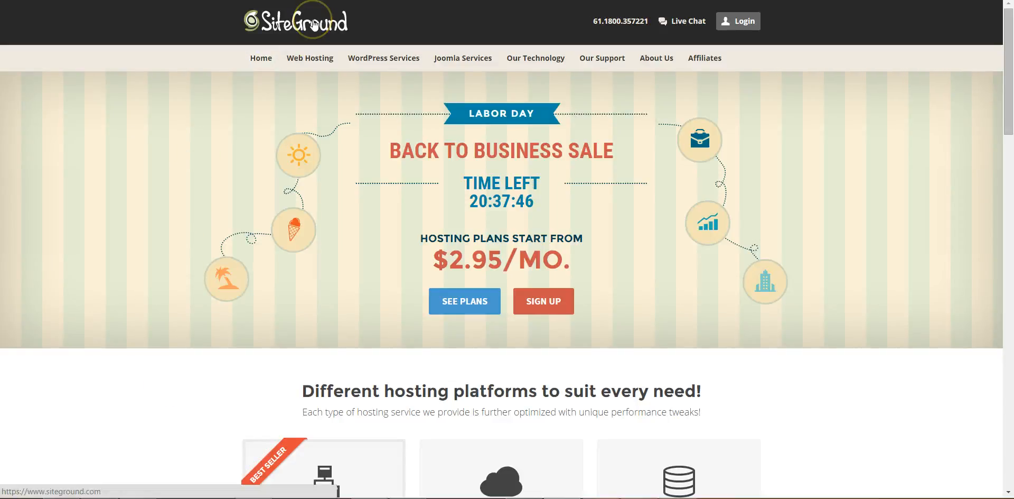
# Step: Go to the Web Hosting plans page and highlight the StartUp plan's $2.95/mo price
pyautogui.scroll(-3)
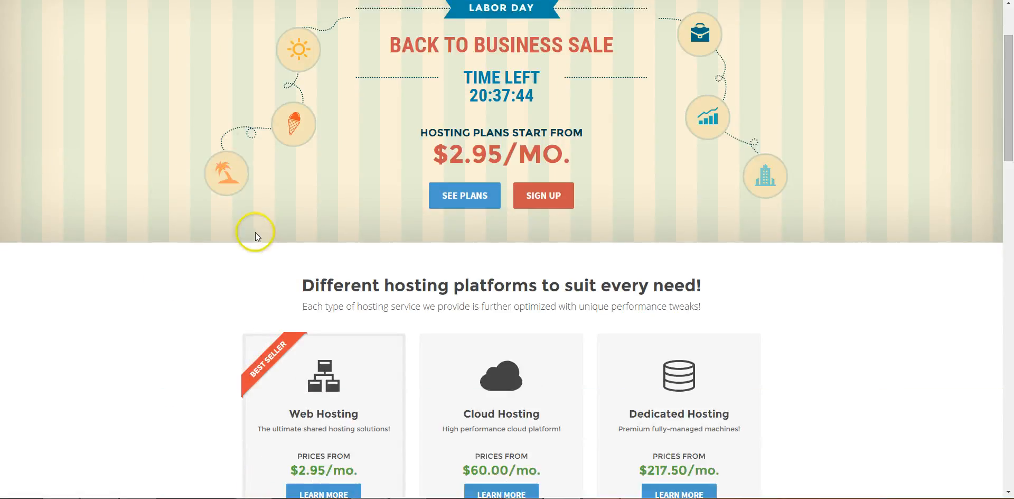
pyautogui.scroll(-3)
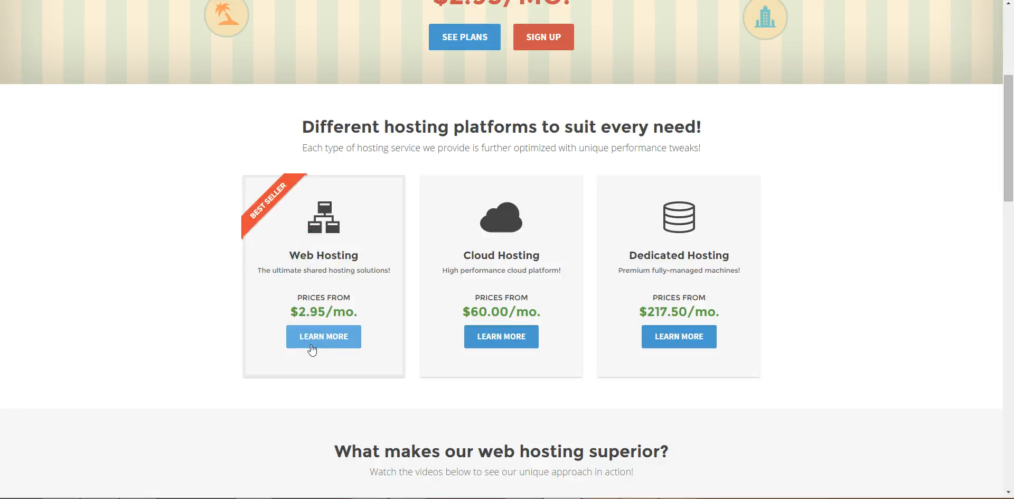
pyautogui.click(323, 335)
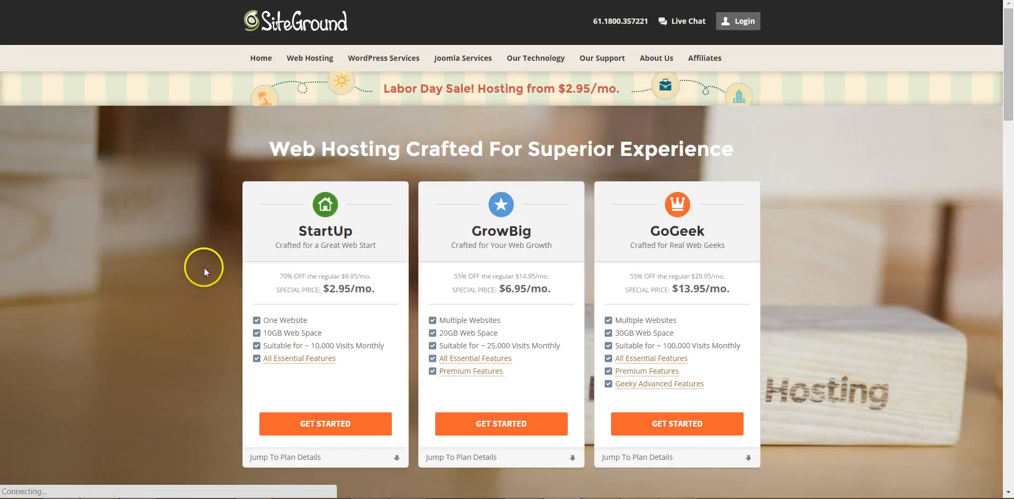
pyautogui.moveTo(287, 238)
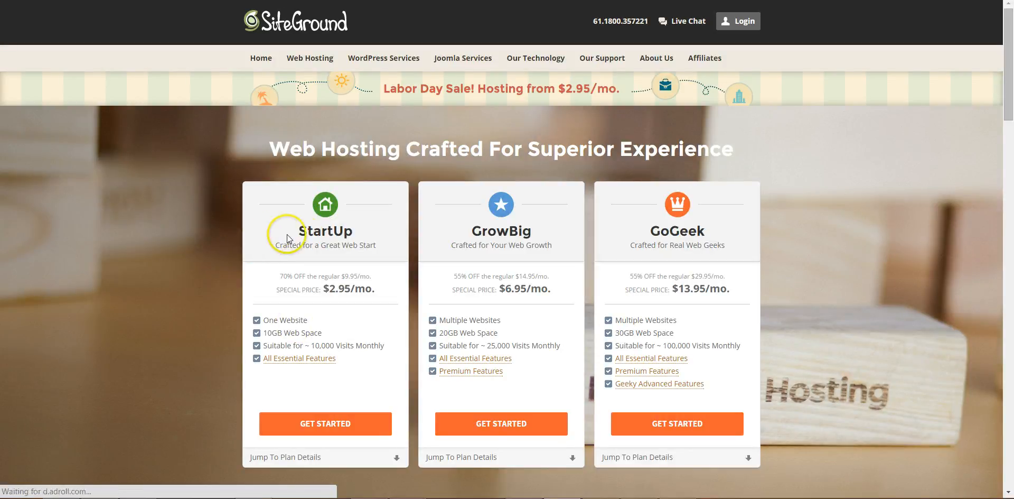
pyautogui.moveTo(536, 241)
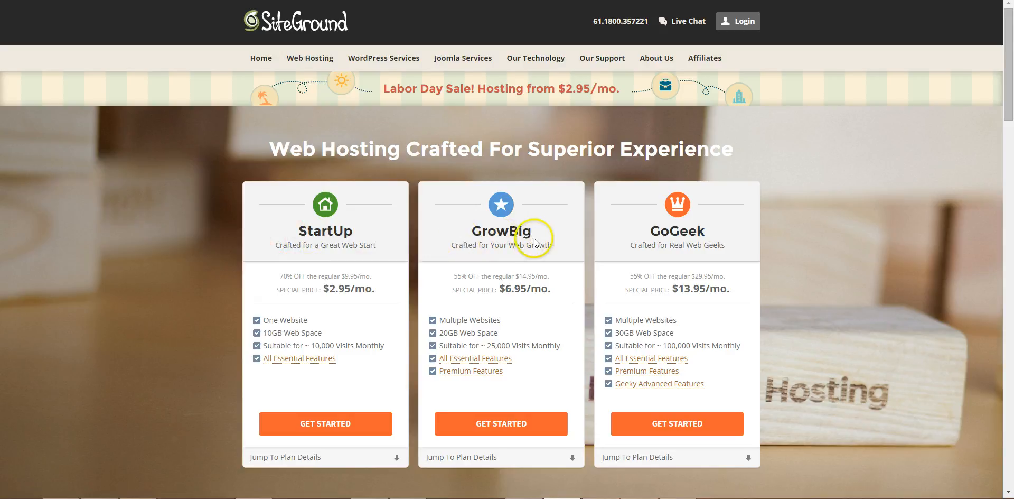
pyautogui.moveTo(326, 295)
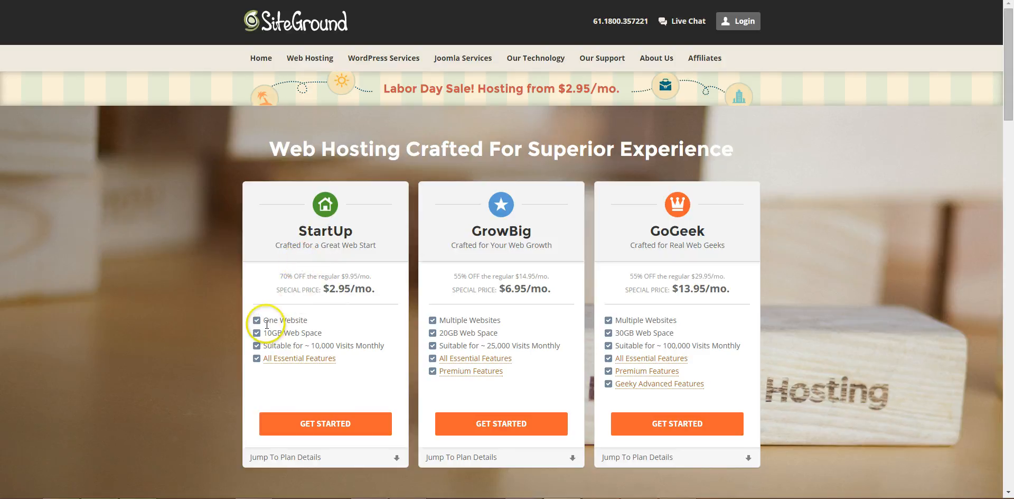
pyautogui.doubleClick(284, 320)
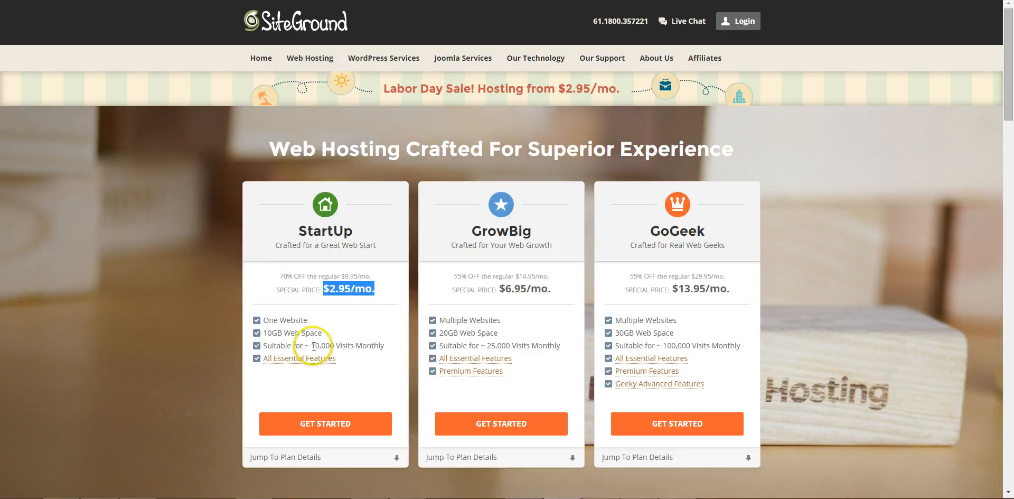
pyautogui.moveTo(226, 394)
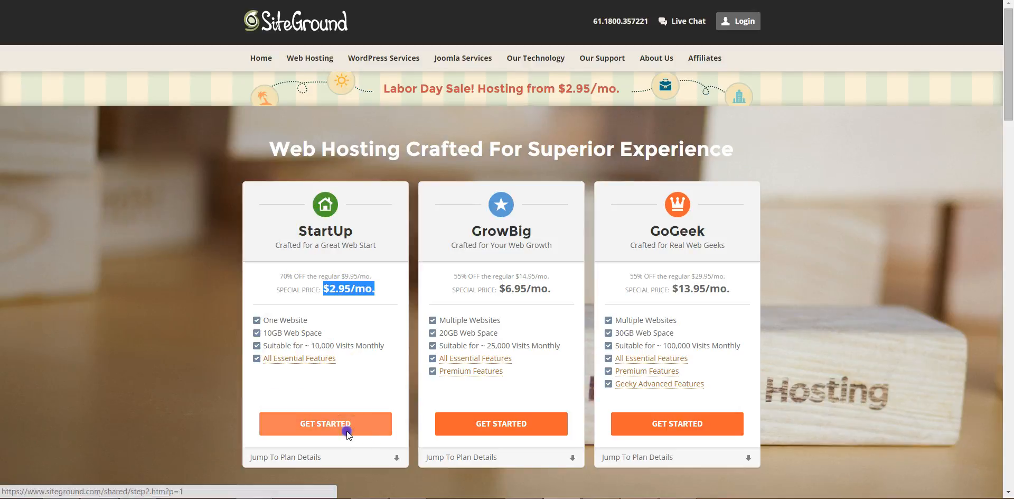
# Step: Choose the StartUp plan, register mynewdomainnamehere as a new .com domain and proceed to checkout
pyautogui.click(326, 423)
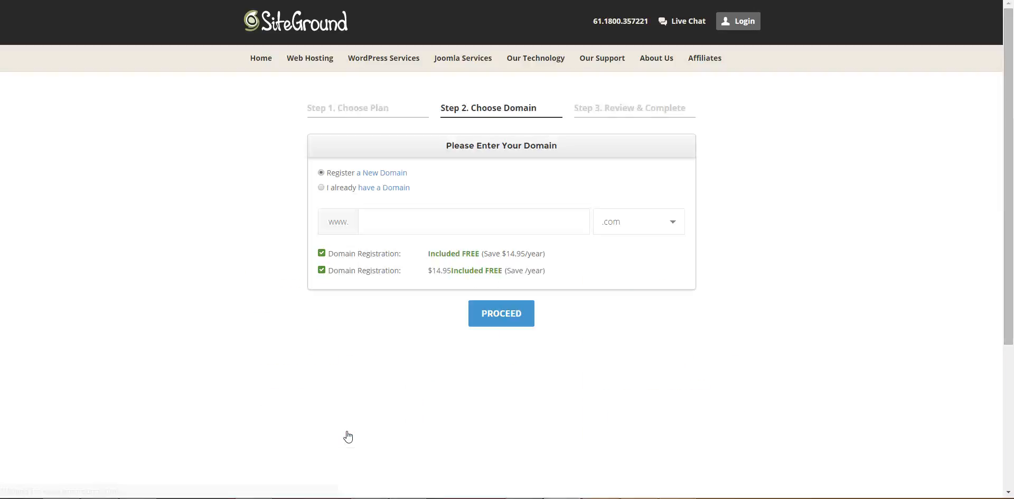
pyautogui.click(473, 221)
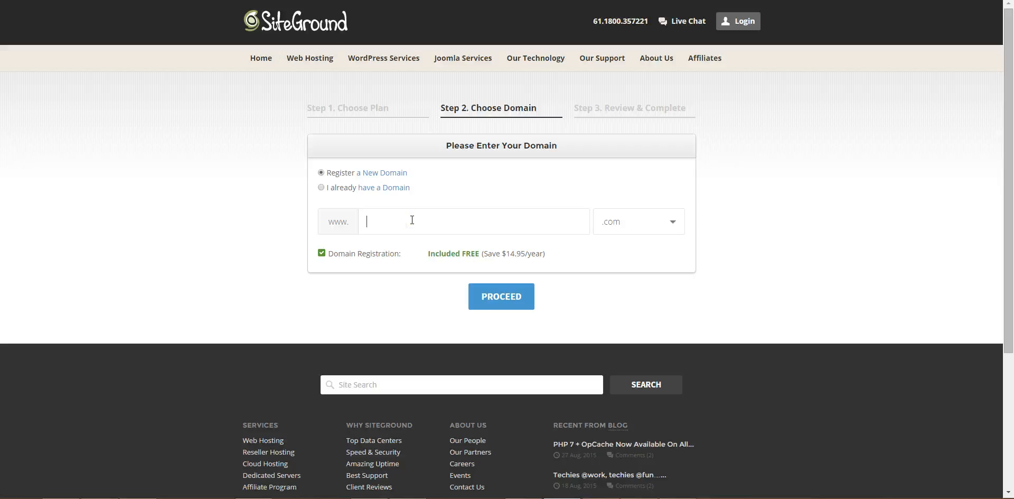
pyautogui.write('m')
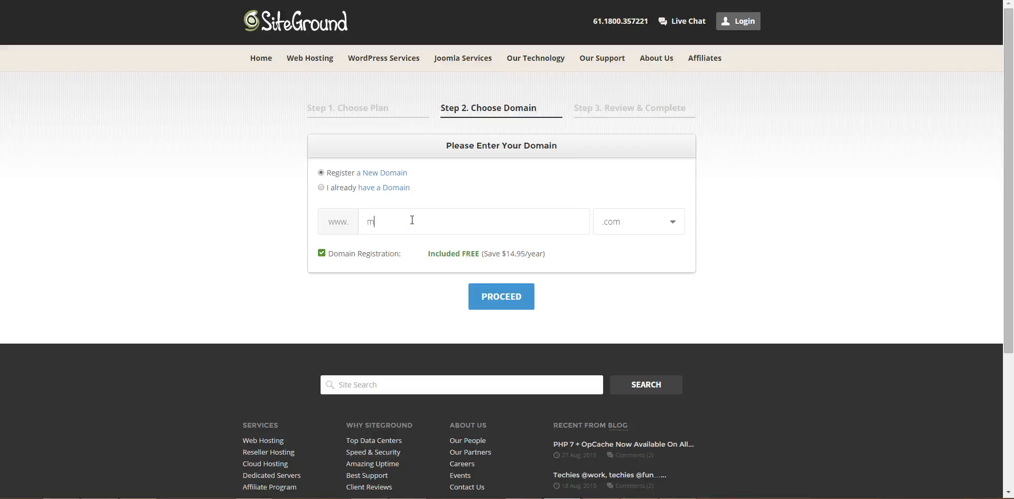
pyautogui.write('ynewdom')
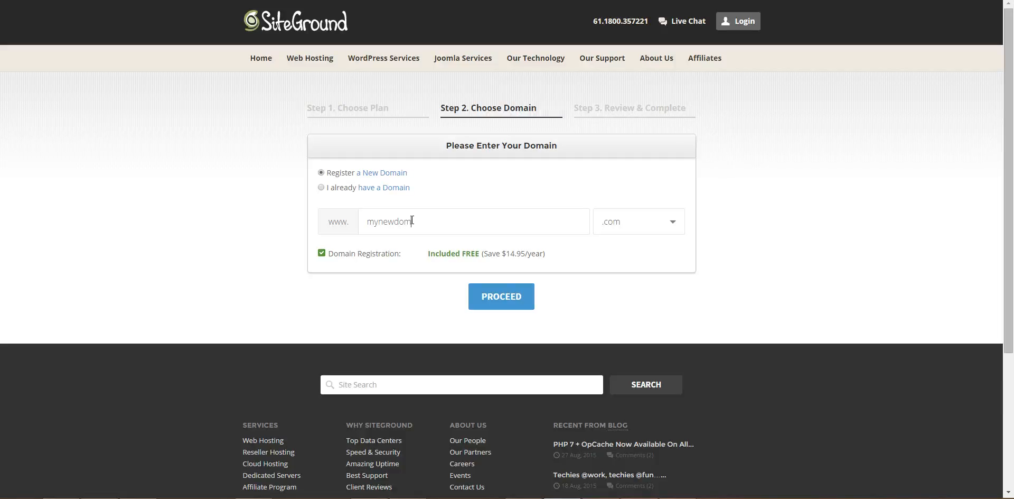
pyautogui.write('ainnamehere')
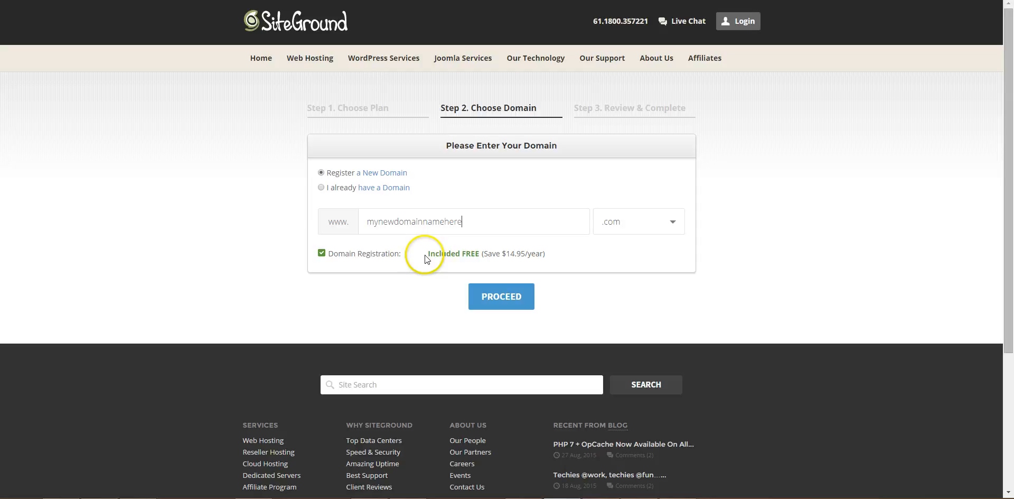
pyautogui.moveTo(506, 275)
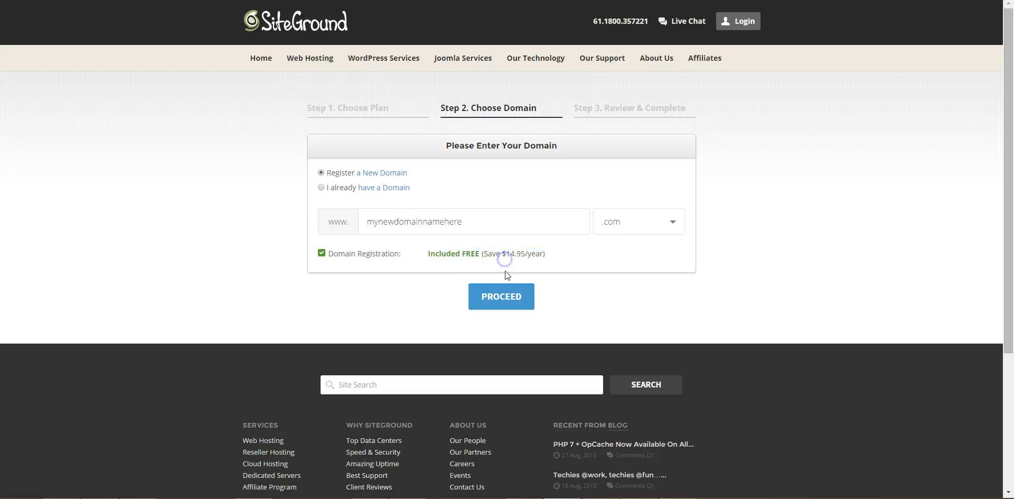
pyautogui.click(500, 296)
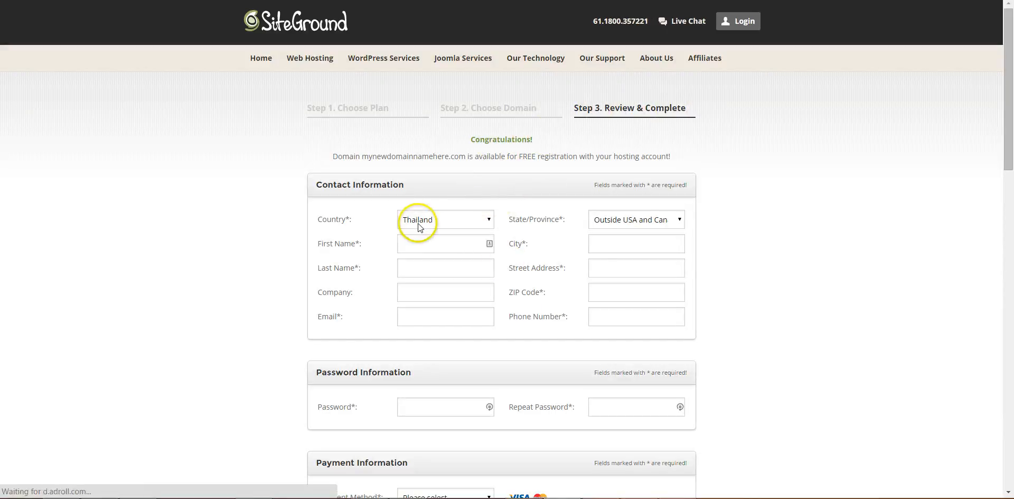
# Step: Scroll through contact, password and payment sections down to the Purchase Information summary
pyautogui.scroll(-3)
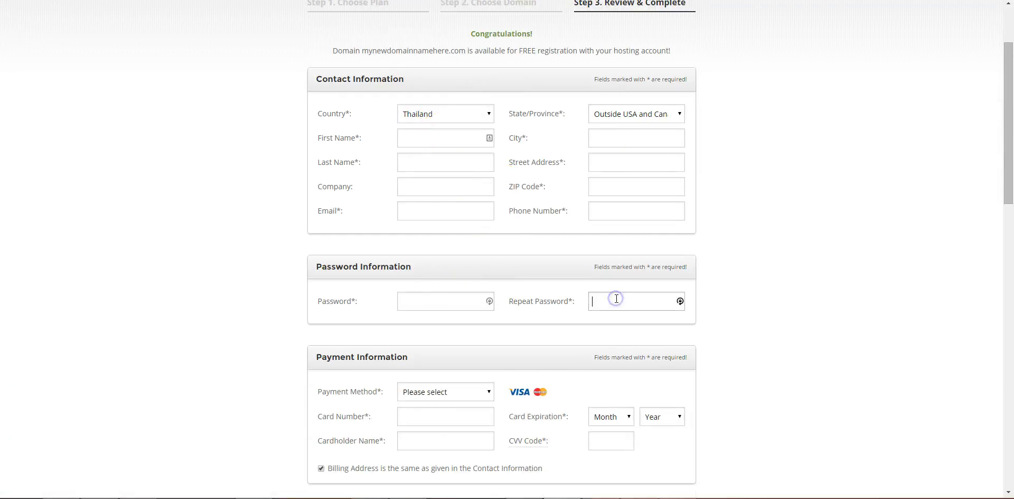
pyautogui.scroll(-3)
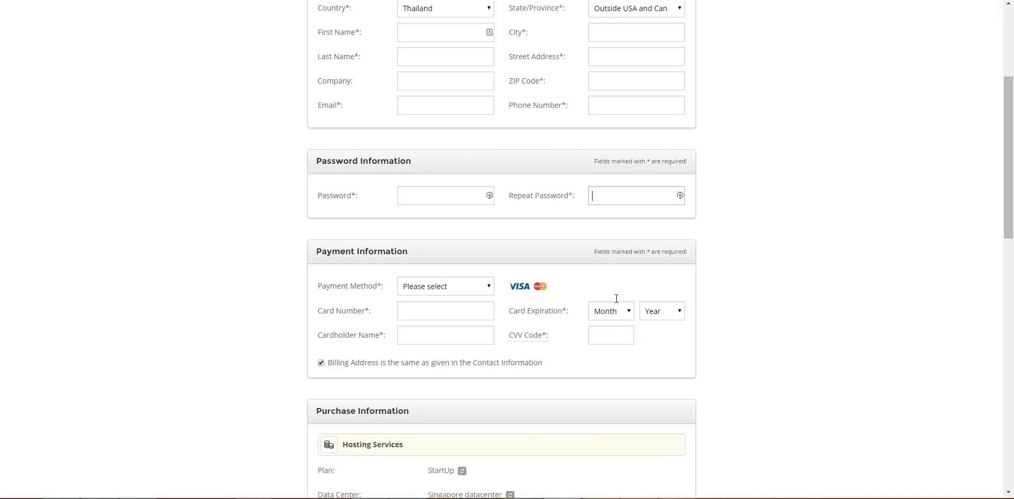
pyautogui.scroll(-3)
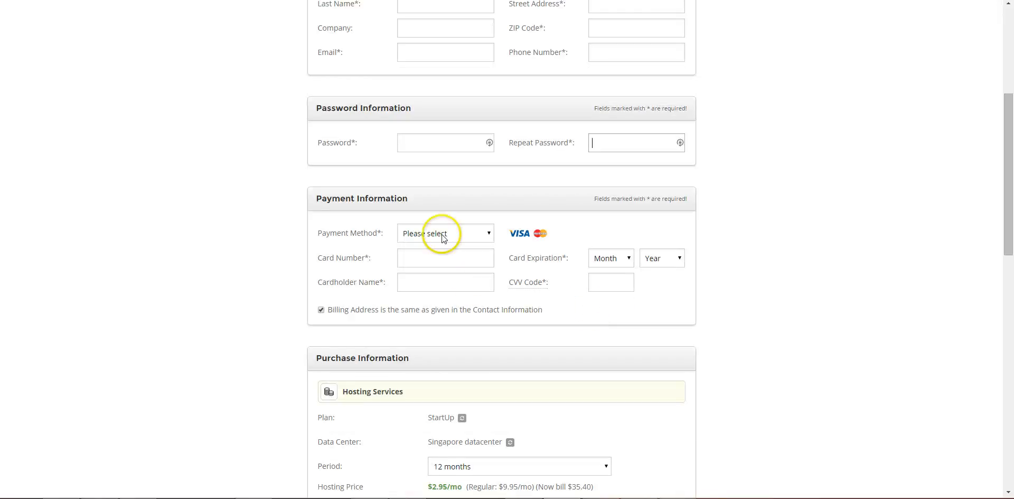
pyautogui.scroll(-3)
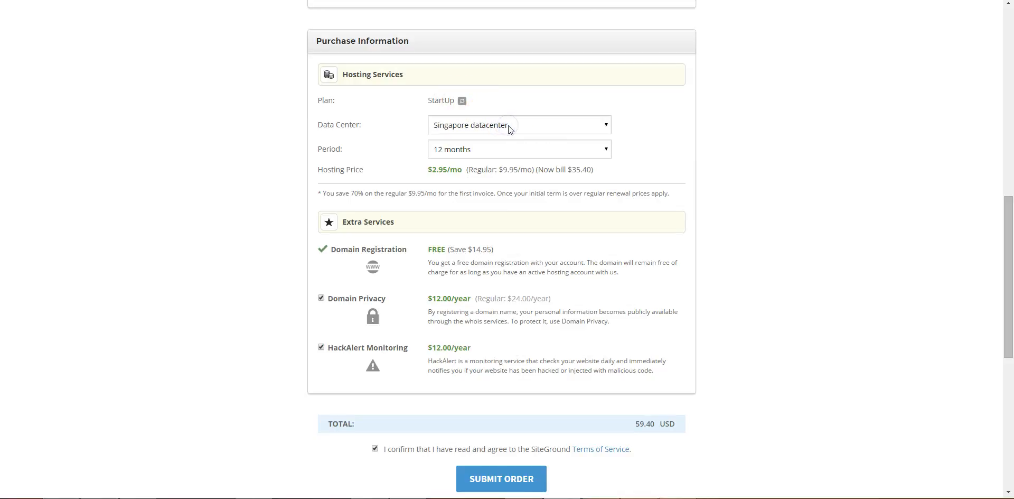
pyautogui.click(517, 125)
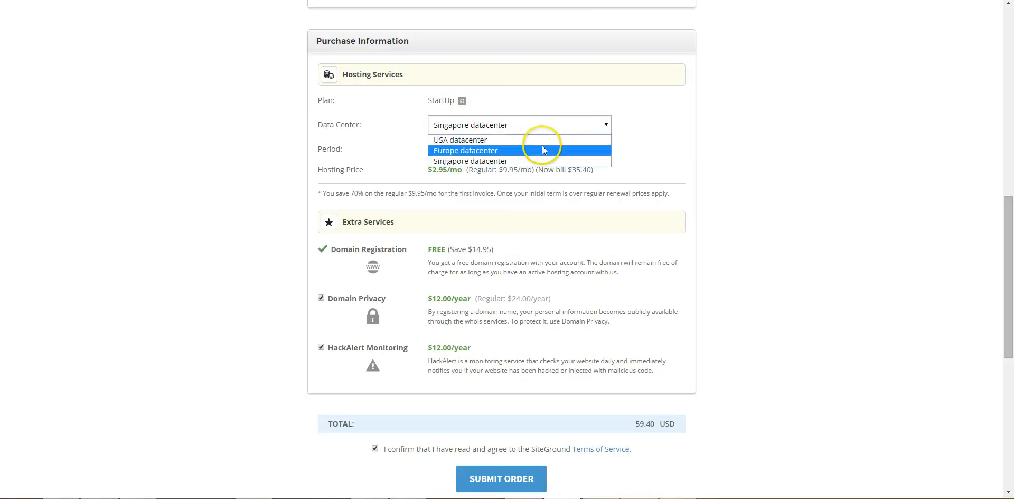
pyautogui.moveTo(459, 139)
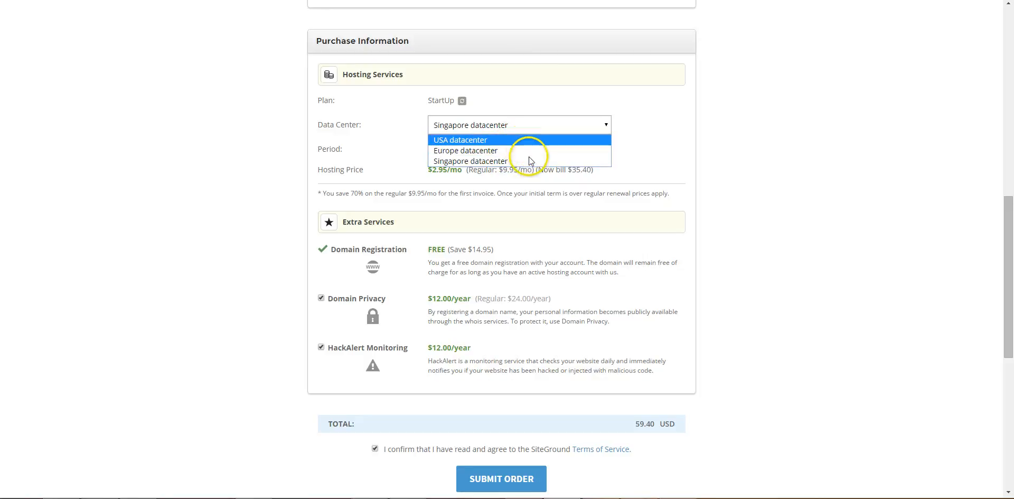
pyautogui.click(470, 161)
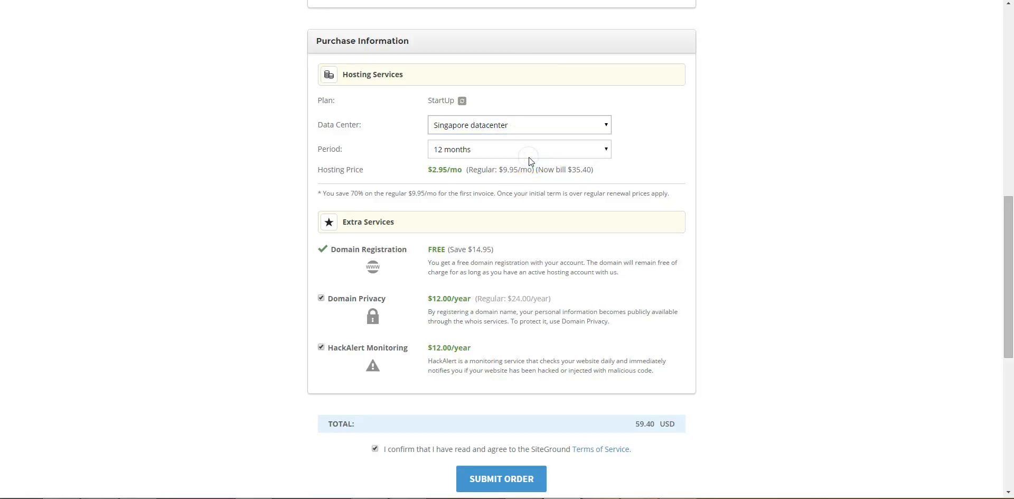
pyautogui.click(517, 149)
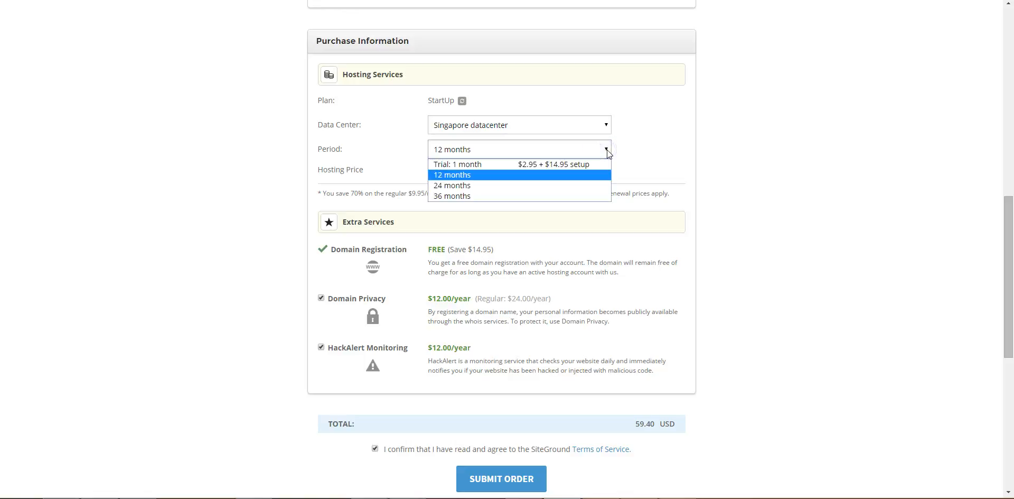
pyautogui.moveTo(578, 164)
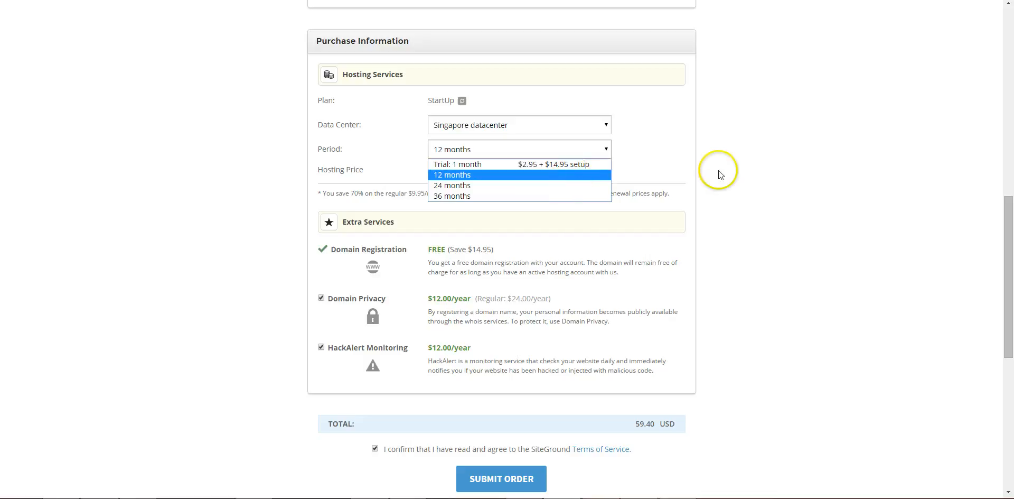
pyautogui.click(451, 174)
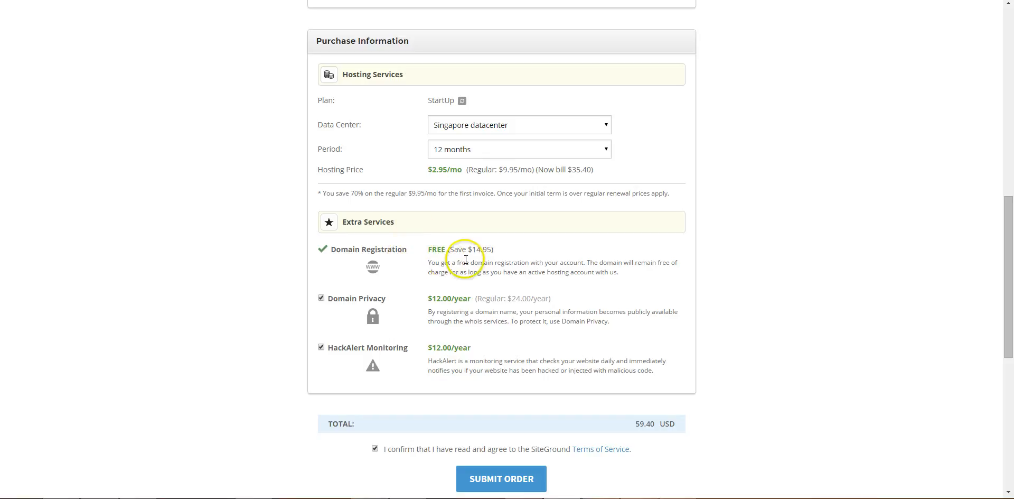
pyautogui.moveTo(424, 302)
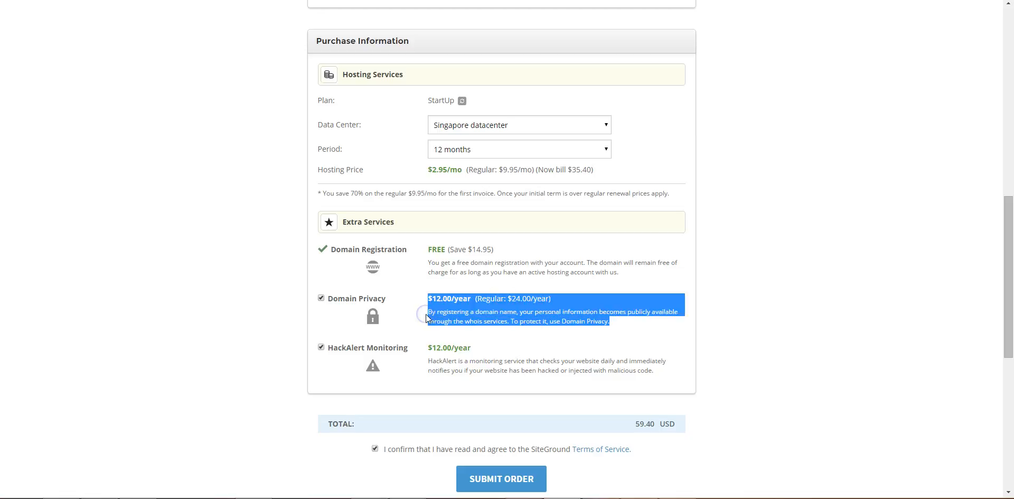
# Step: Remove Domain Privacy from Extra Services, dropping the total to $47.40 USD
pyautogui.click(321, 298)
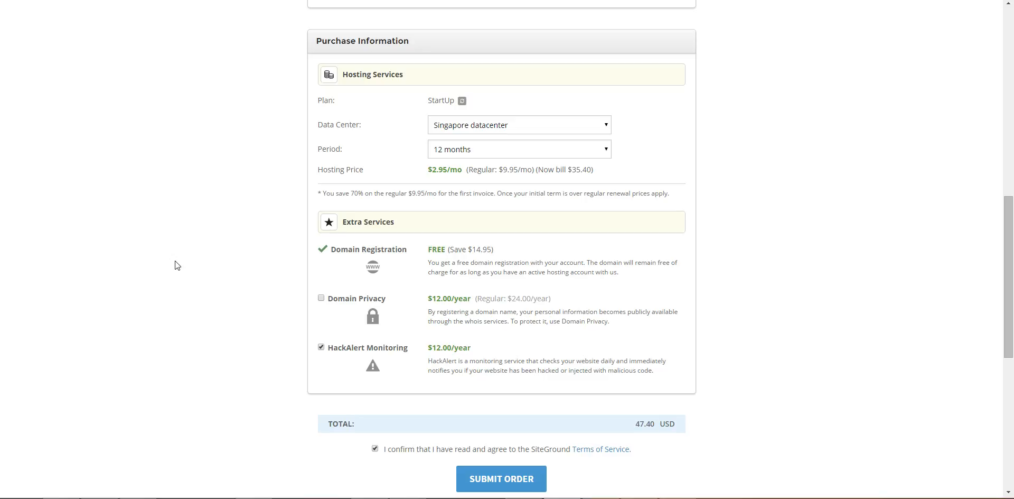
pyautogui.moveTo(318, 308)
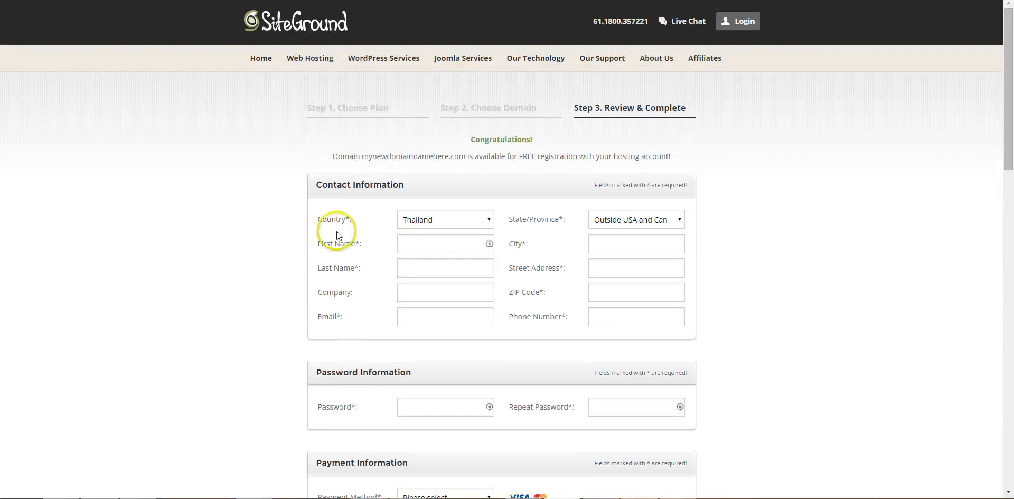
# Step: Add Domain Privacy back alongside HackAlert Monitoring, restoring the $59.40 USD total
pyautogui.scroll(-3)
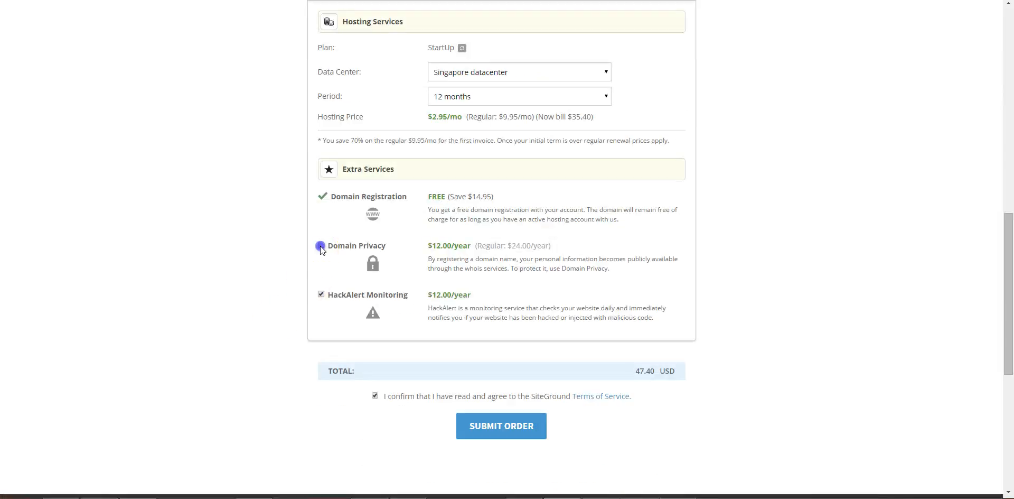
pyautogui.click(321, 246)
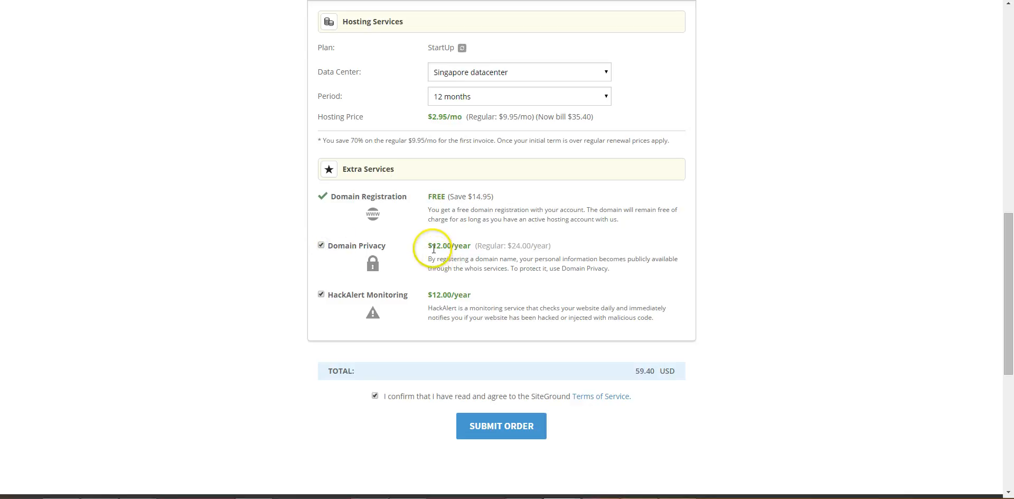
pyautogui.moveTo(286, 257)
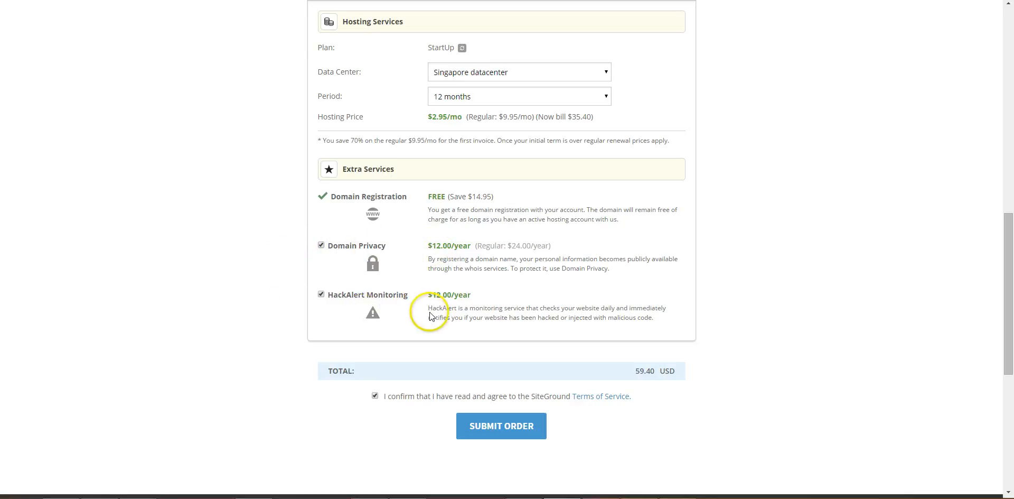
pyautogui.moveTo(429, 307); pyautogui.dragTo(566, 317)
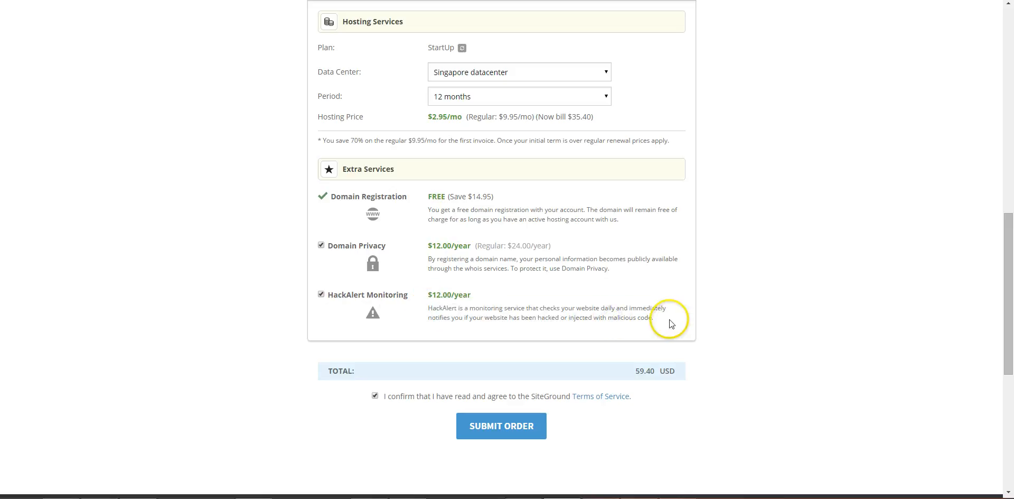
pyautogui.moveTo(512, 318)
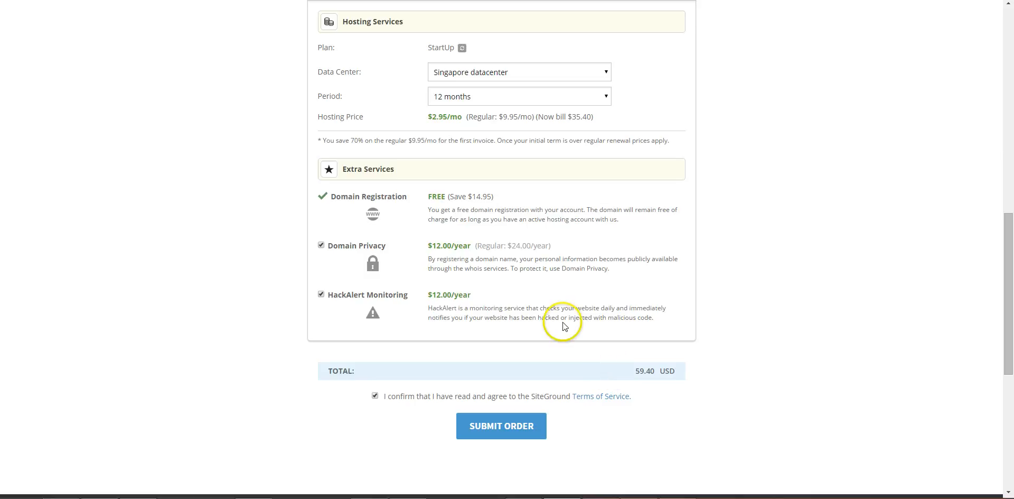
pyautogui.moveTo(608, 366)
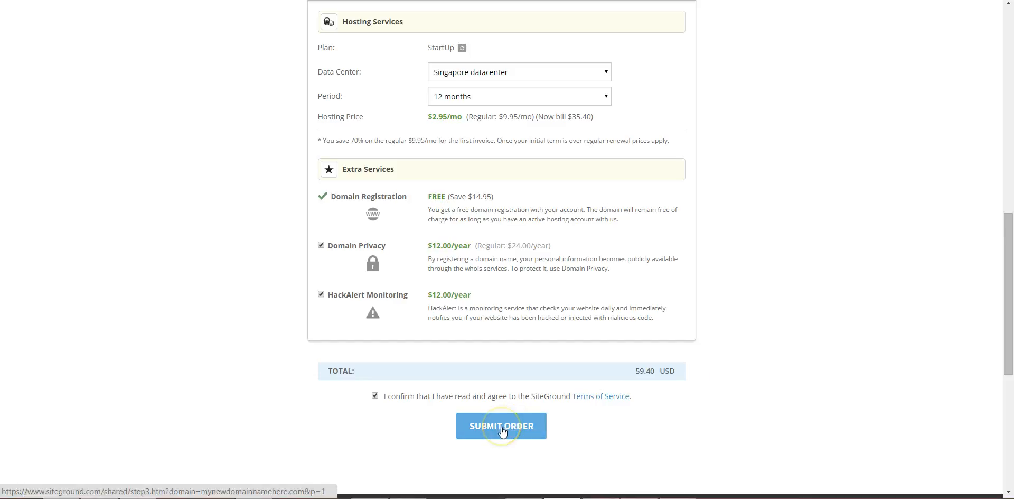
pyautogui.scroll(-3)
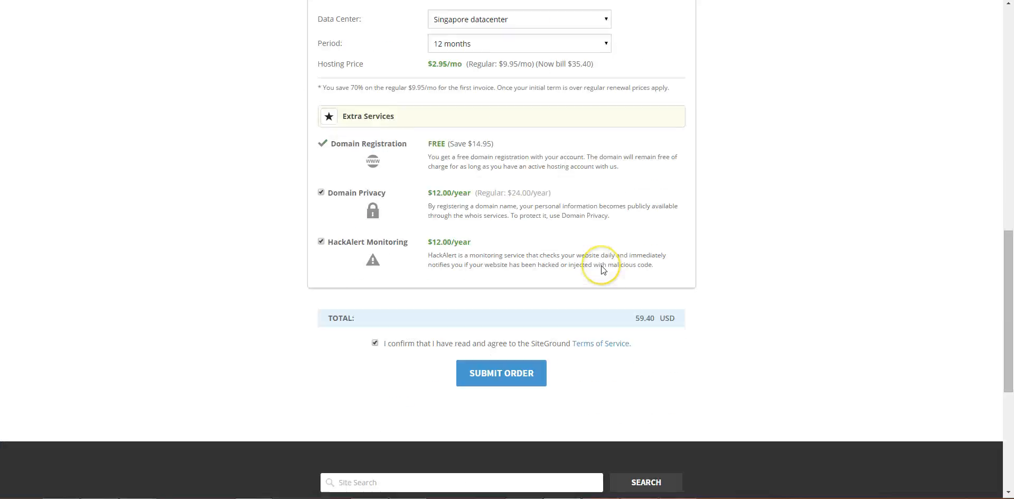
pyautogui.scroll(-3)
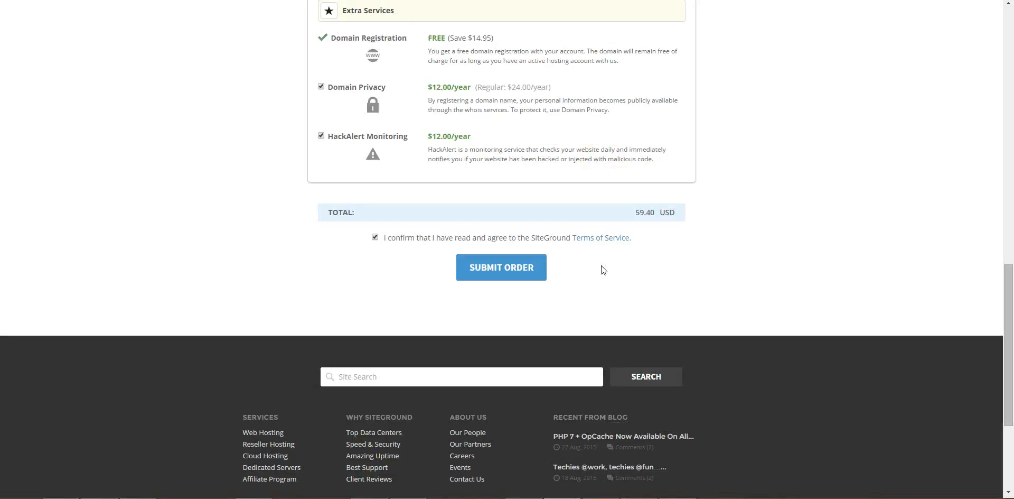